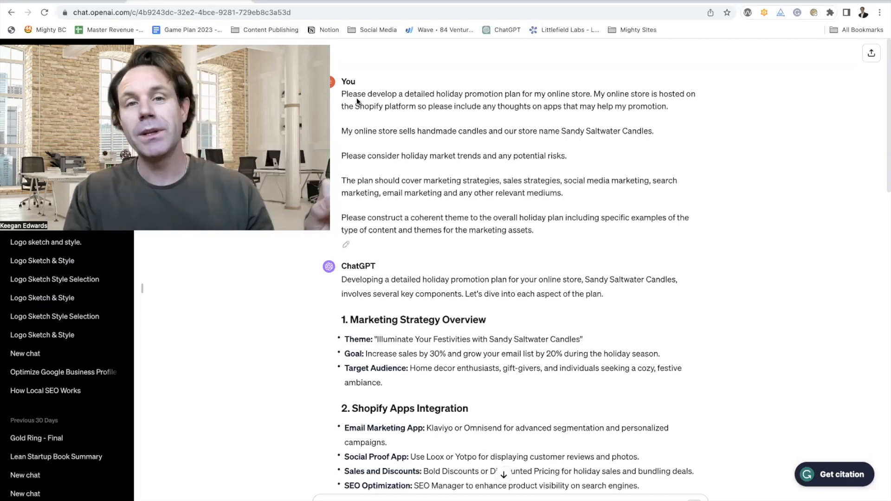
{"action": "mouse_move", "coordinate": [494, 99]}
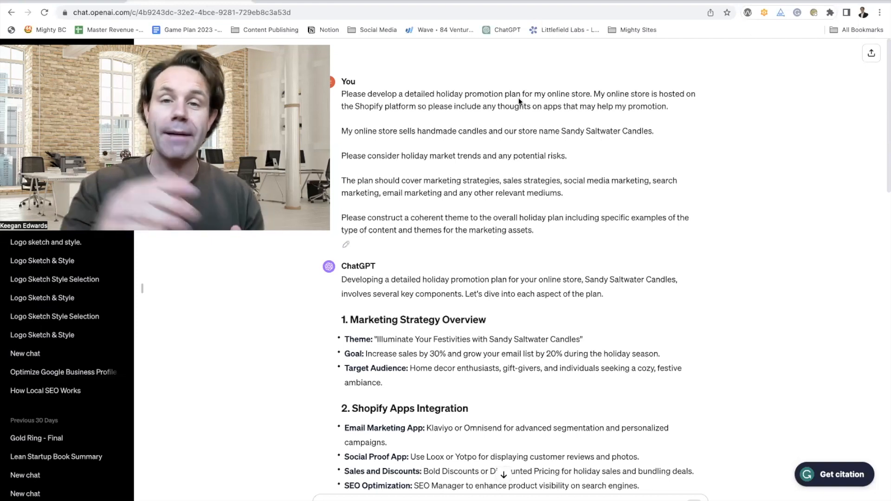
{"action": "left_click_drag", "start_coordinate": [354, 106], "coordinate": [454, 106]}
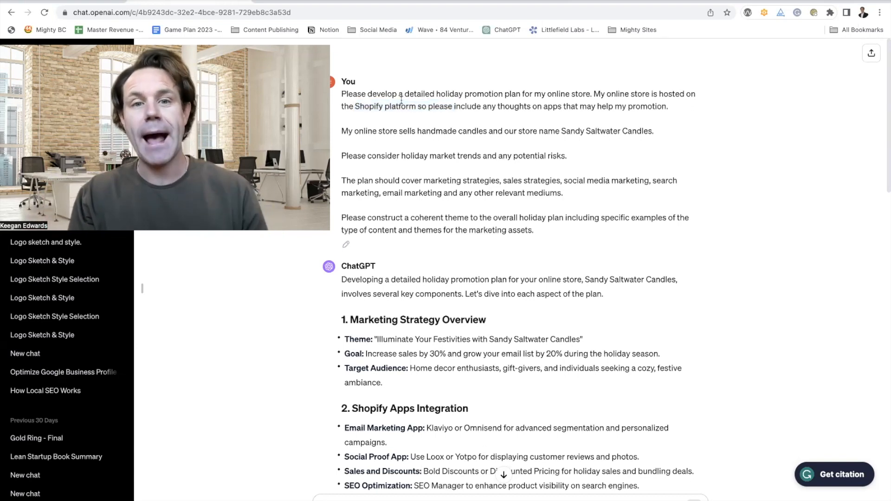
{"action": "left_click_drag", "start_coordinate": [366, 131], "coordinate": [498, 130]}
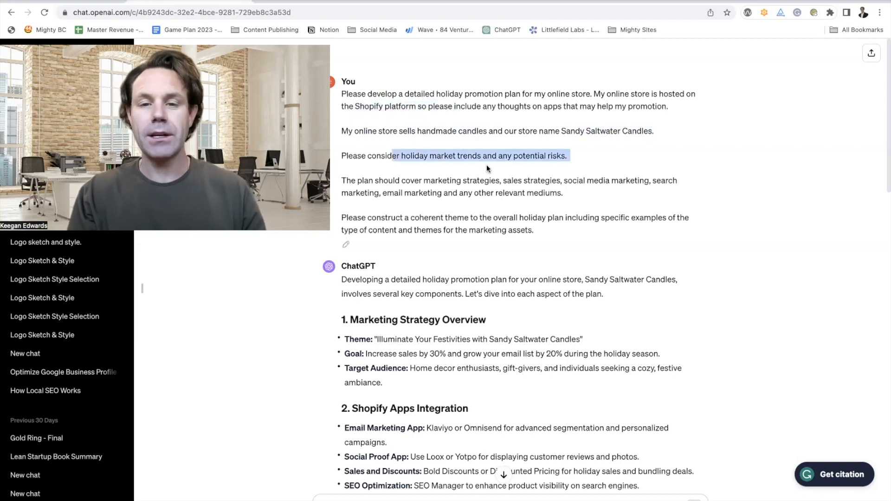
{"action": "mouse_move", "coordinate": [420, 187]}
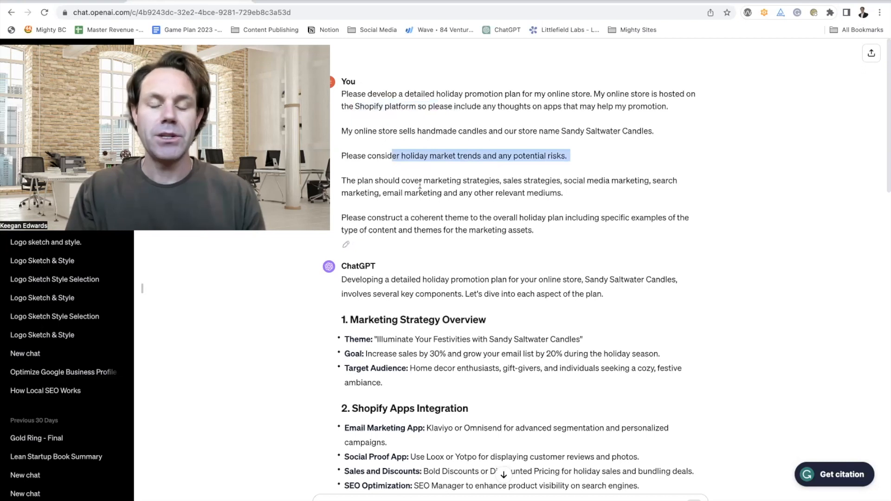
{"action": "scroll", "scroll_direction": "down", "scroll_amount": 3}
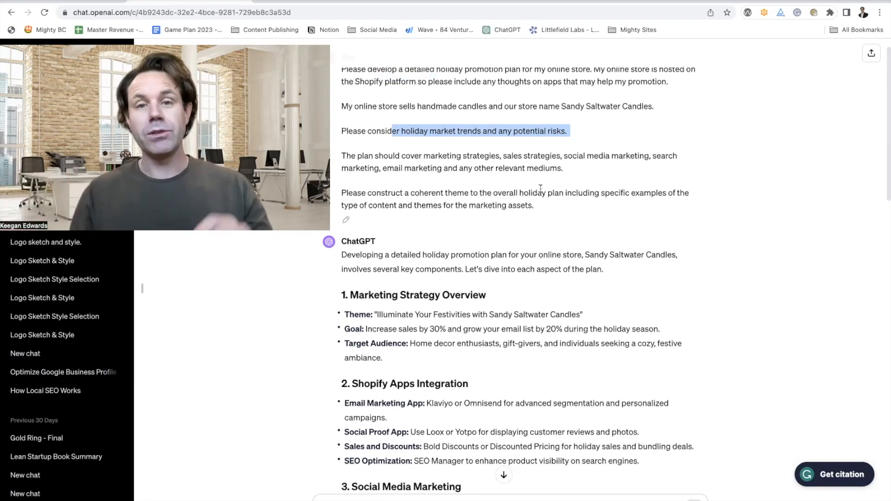
{"action": "scroll", "scroll_direction": "down", "scroll_amount": 3}
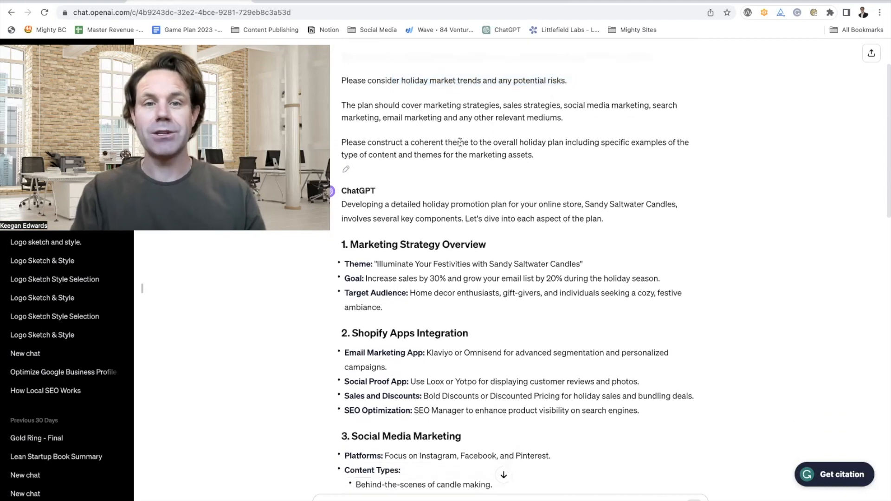
{"action": "left_click_drag", "start_coordinate": [405, 142], "coordinate": [510, 142]}
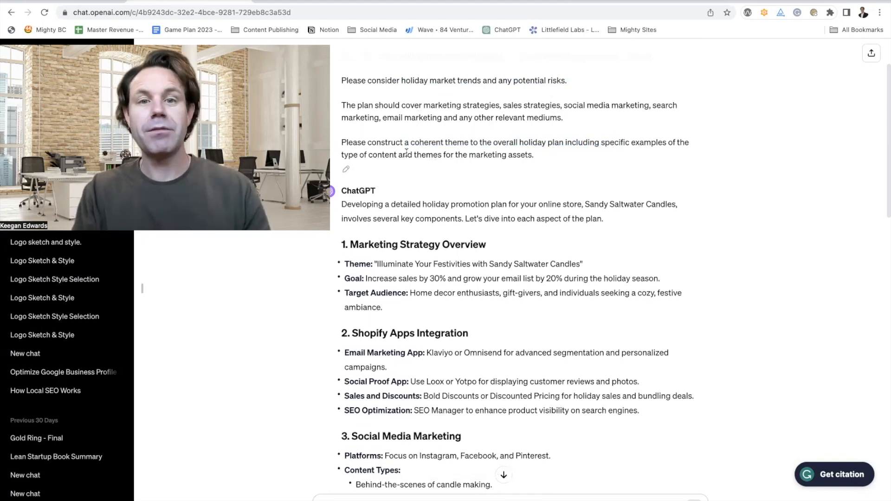
{"action": "scroll", "scroll_direction": "down", "scroll_amount": 3}
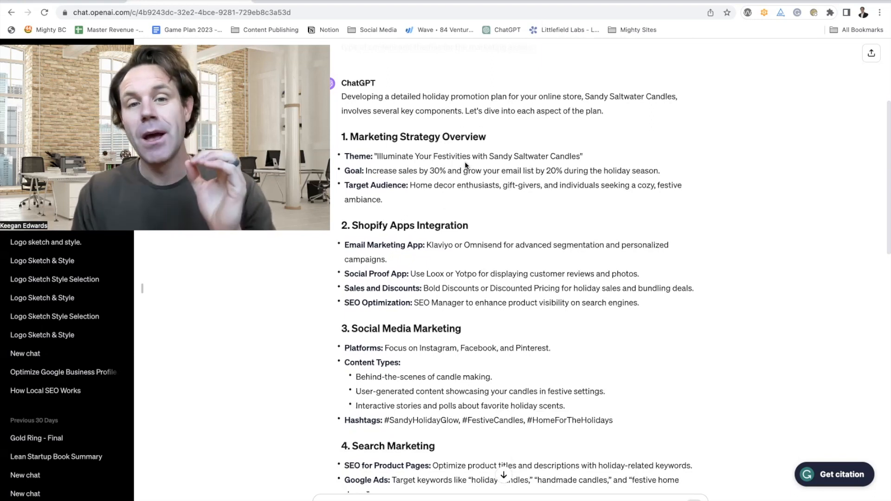
{"action": "scroll", "scroll_direction": "down", "scroll_amount": 3}
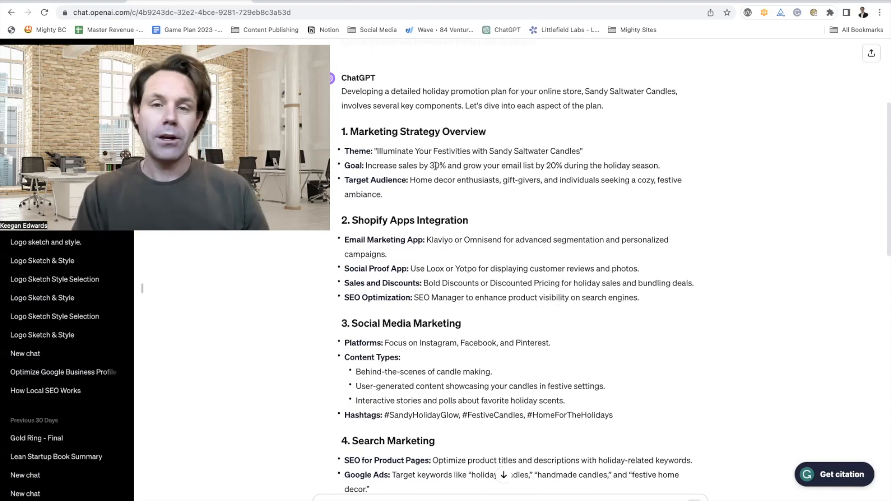
{"action": "scroll", "scroll_direction": "down", "scroll_amount": 3}
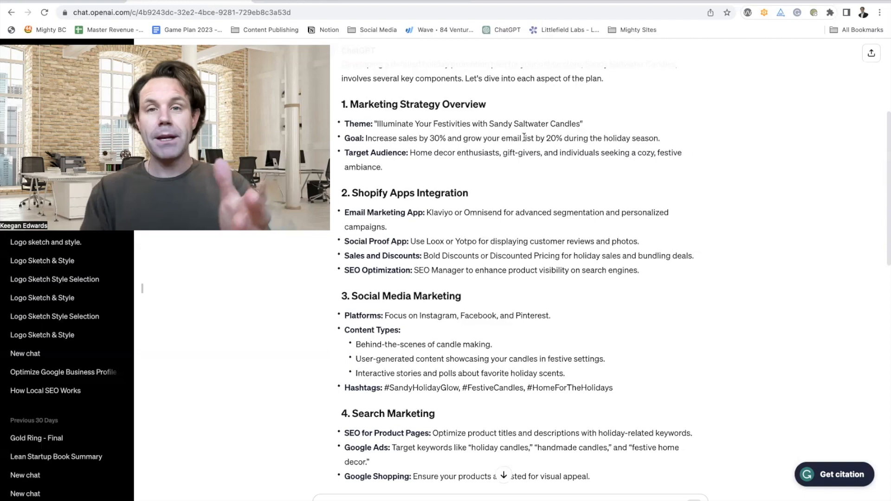
{"action": "scroll", "scroll_direction": "down", "scroll_amount": 3}
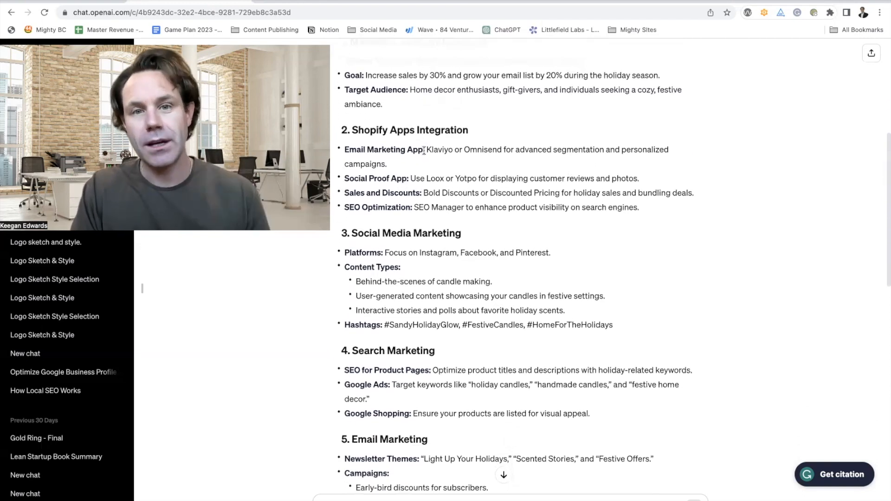
{"action": "left_click_drag", "start_coordinate": [426, 150], "coordinate": [514, 150]}
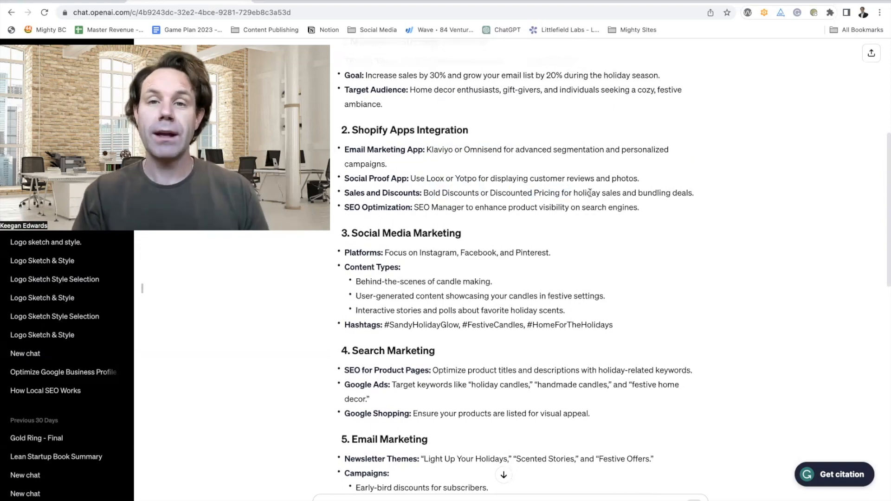
{"action": "scroll", "scroll_direction": "down", "scroll_amount": 3}
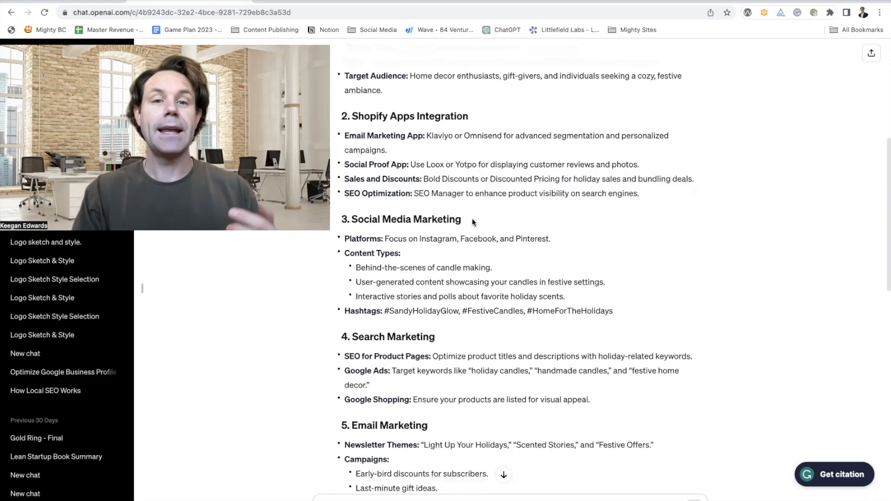
{"action": "scroll", "scroll_direction": "down", "scroll_amount": 3}
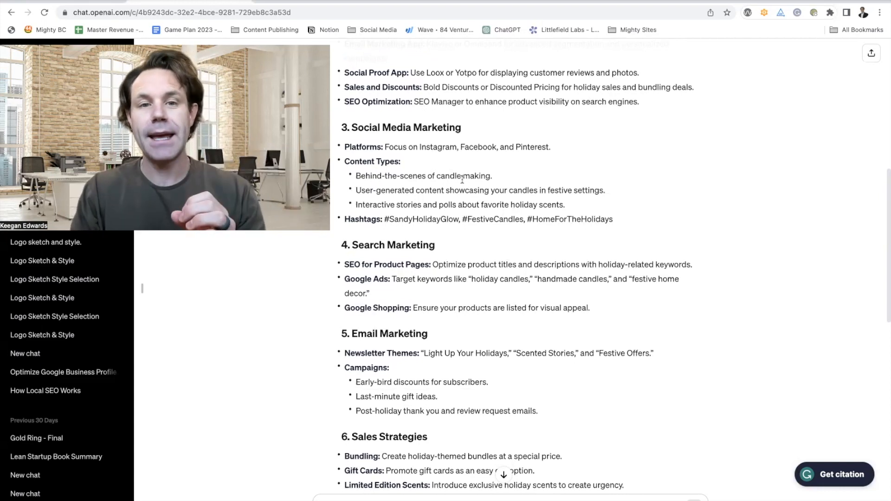
{"action": "scroll", "scroll_direction": "down", "scroll_amount": 3}
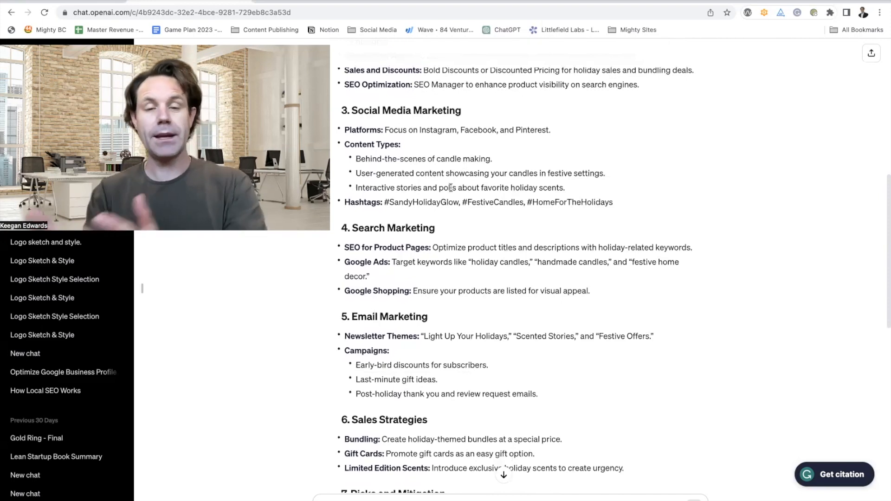
{"action": "scroll", "scroll_direction": "down", "scroll_amount": 3}
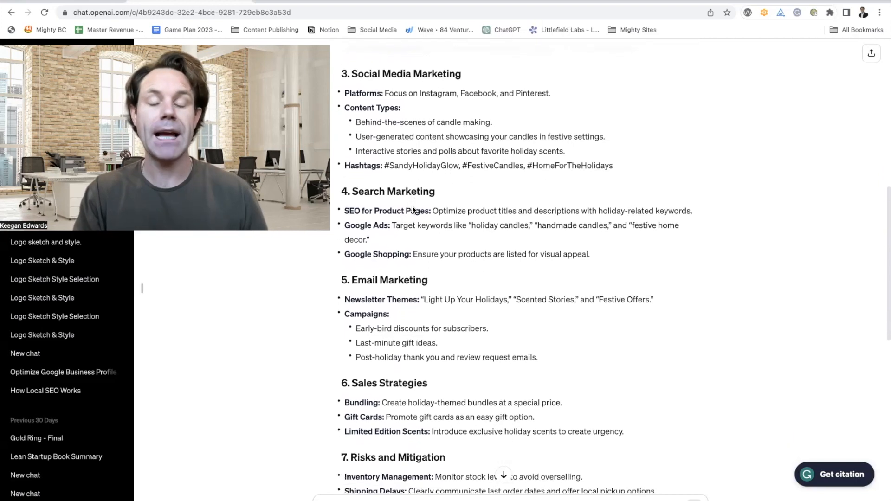
{"action": "scroll", "scroll_direction": "down", "scroll_amount": 3}
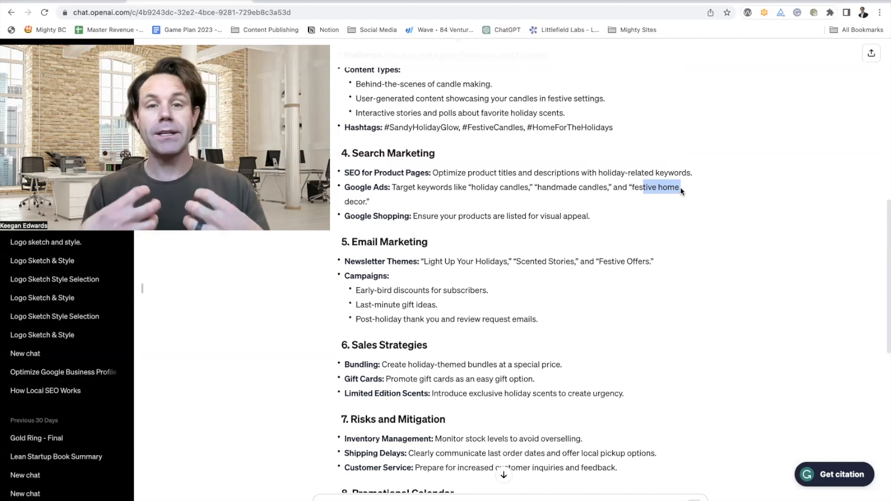
{"action": "scroll", "scroll_direction": "down", "scroll_amount": 3}
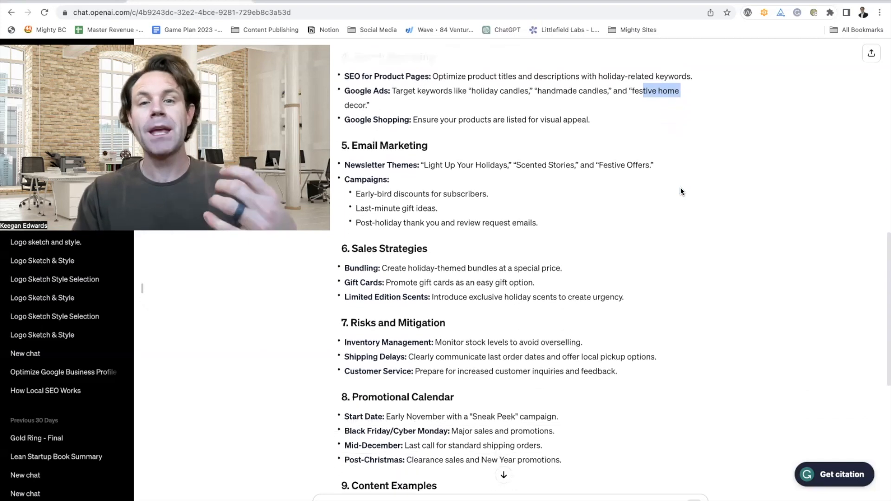
{"action": "scroll", "scroll_direction": "down", "scroll_amount": 3}
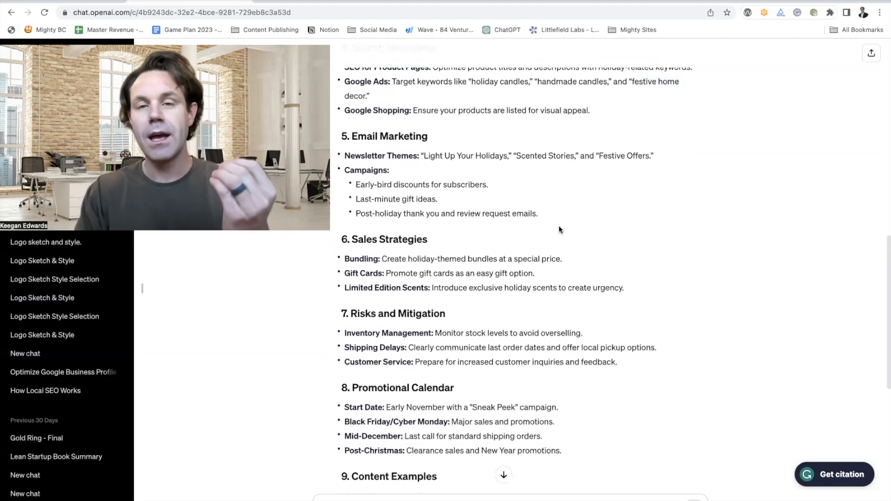
{"action": "scroll", "scroll_direction": "down", "scroll_amount": 3}
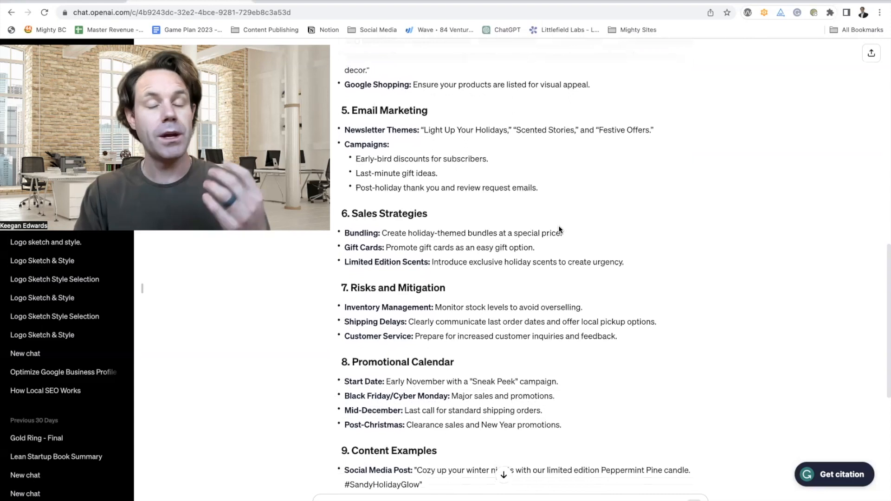
{"action": "scroll", "scroll_direction": "down", "scroll_amount": 3}
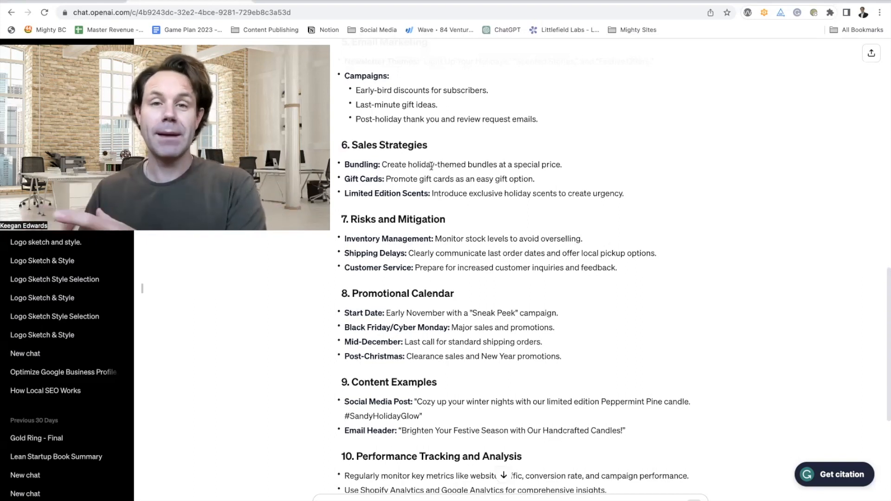
{"action": "scroll", "scroll_direction": "down", "scroll_amount": 3}
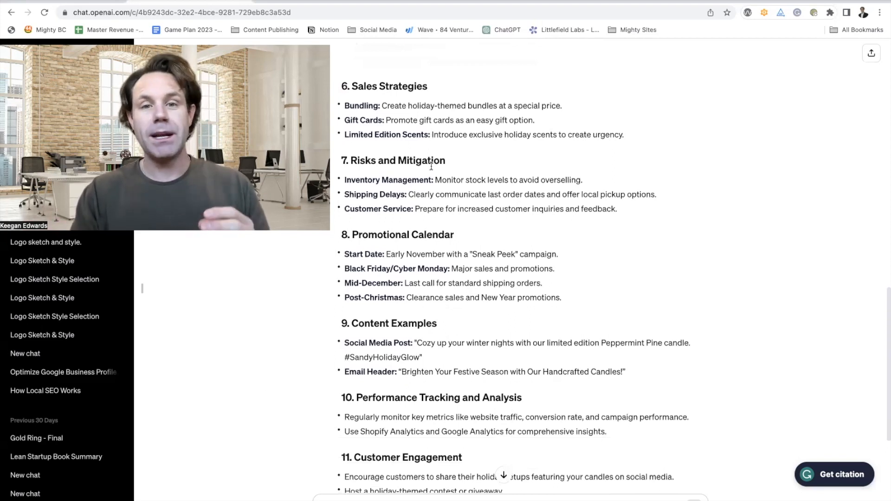
{"action": "scroll", "scroll_direction": "down", "scroll_amount": 3}
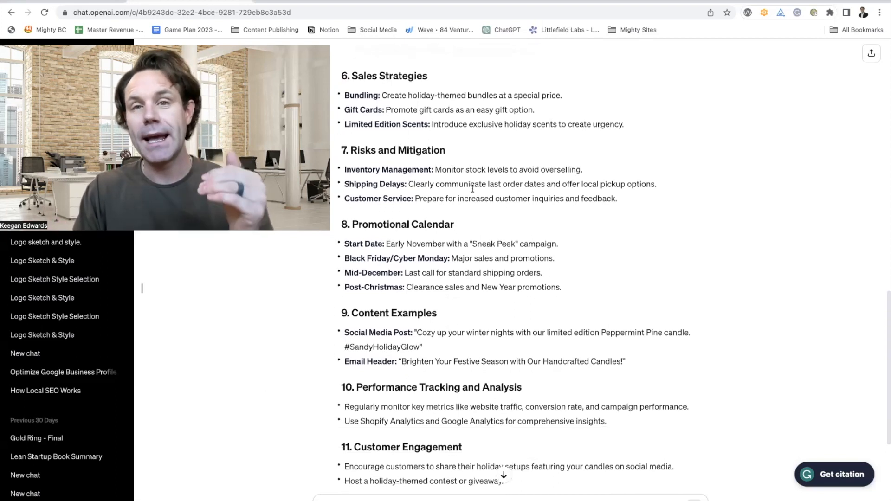
{"action": "scroll", "scroll_direction": "down", "scroll_amount": 3}
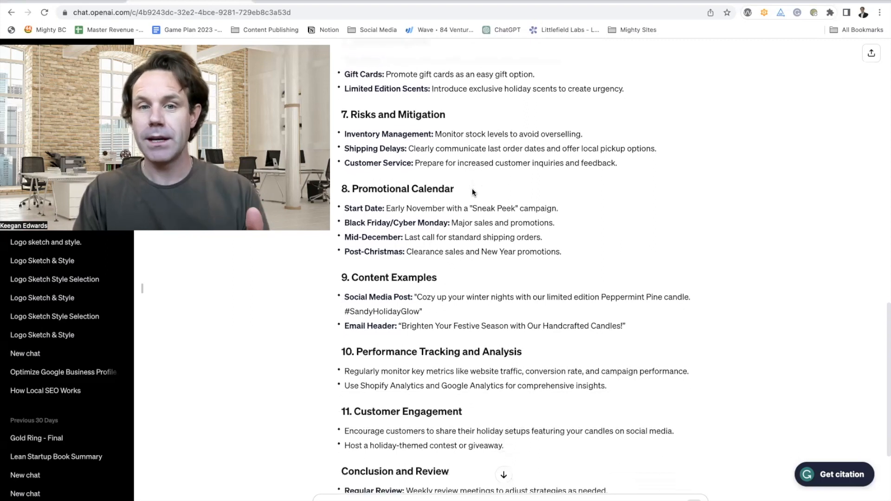
{"action": "scroll", "scroll_direction": "down", "scroll_amount": 3}
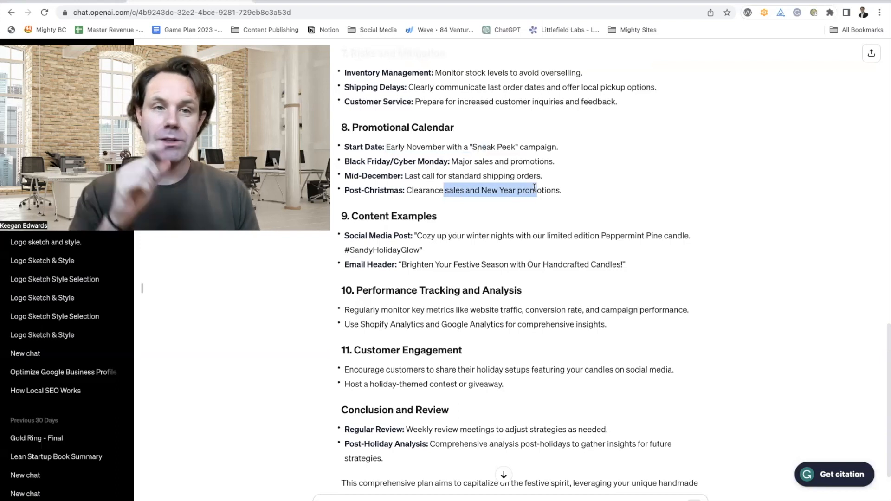
{"action": "scroll", "scroll_direction": "down", "scroll_amount": 3}
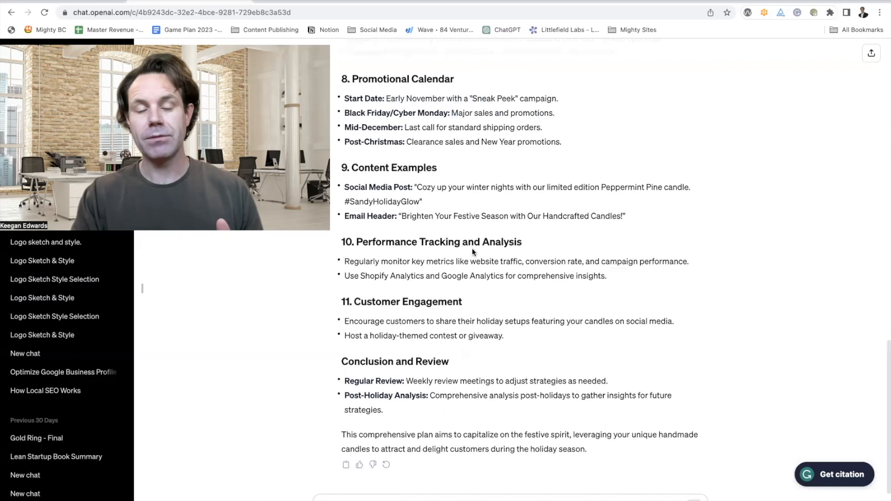
{"action": "mouse_move", "coordinate": [474, 318]}
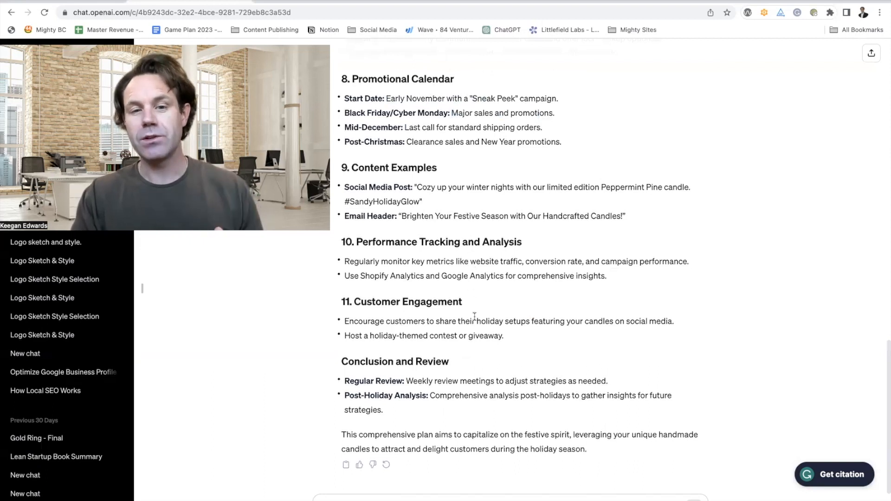
{"action": "scroll", "scroll_direction": "up", "scroll_amount": 3}
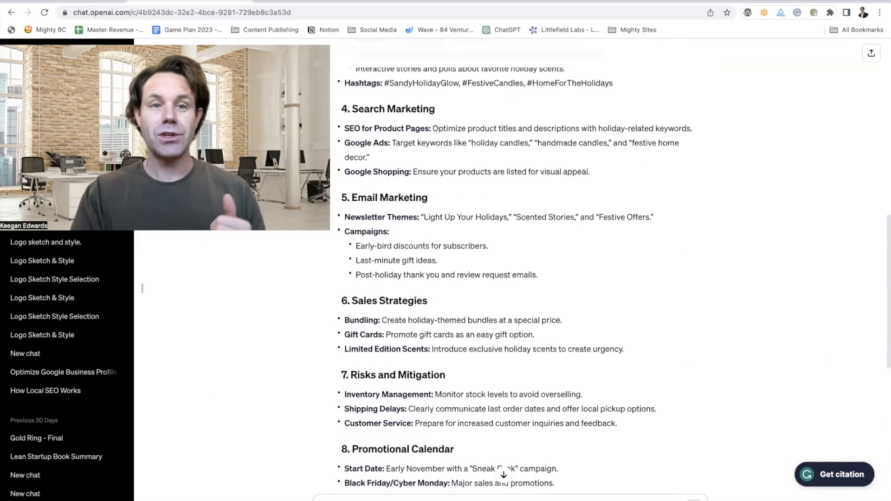